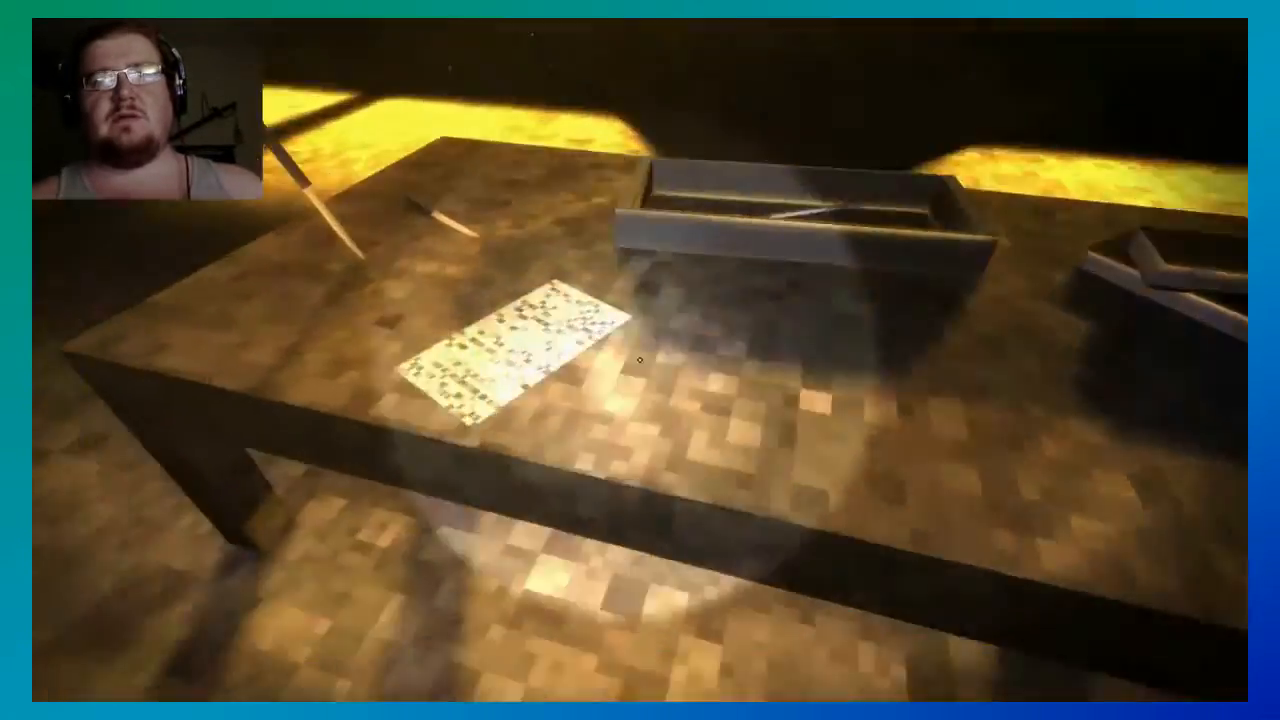
{"action": "left_click", "coordinate": [510, 350]}
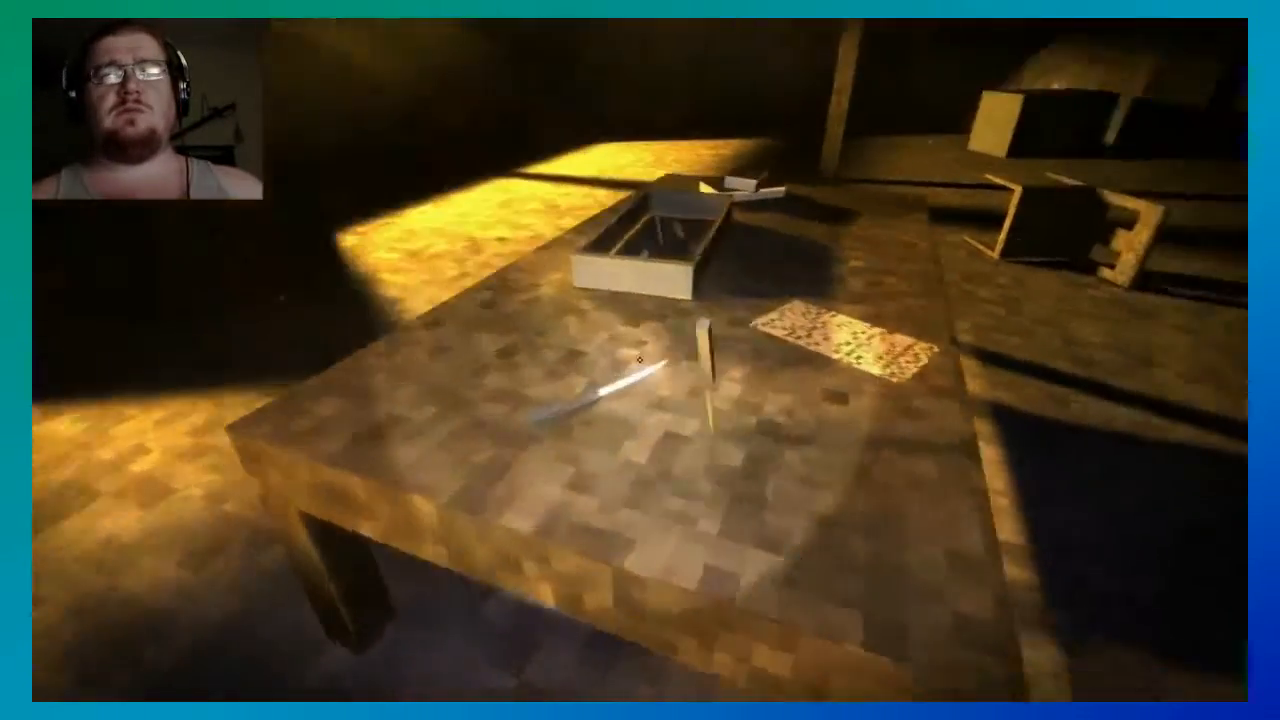
{"action": "mouse_move", "coordinate": [640, 360]}
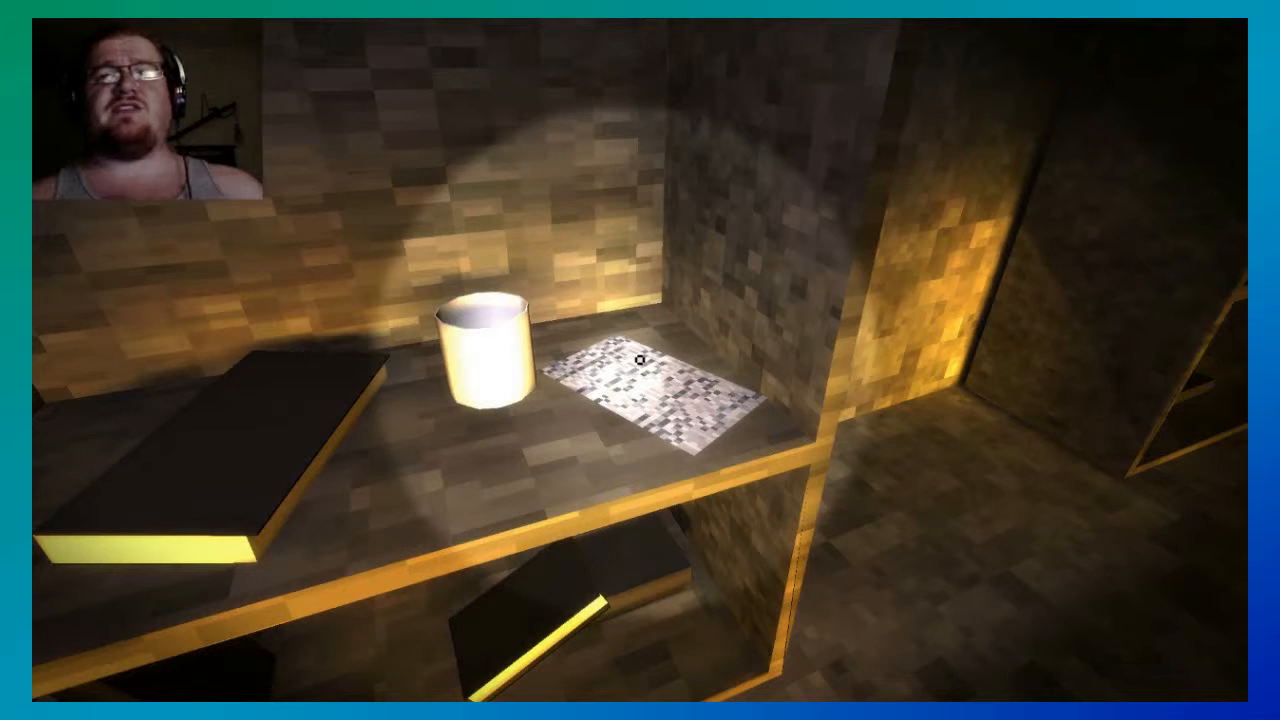
{"action": "mouse_move", "coordinate": [640, 360]}
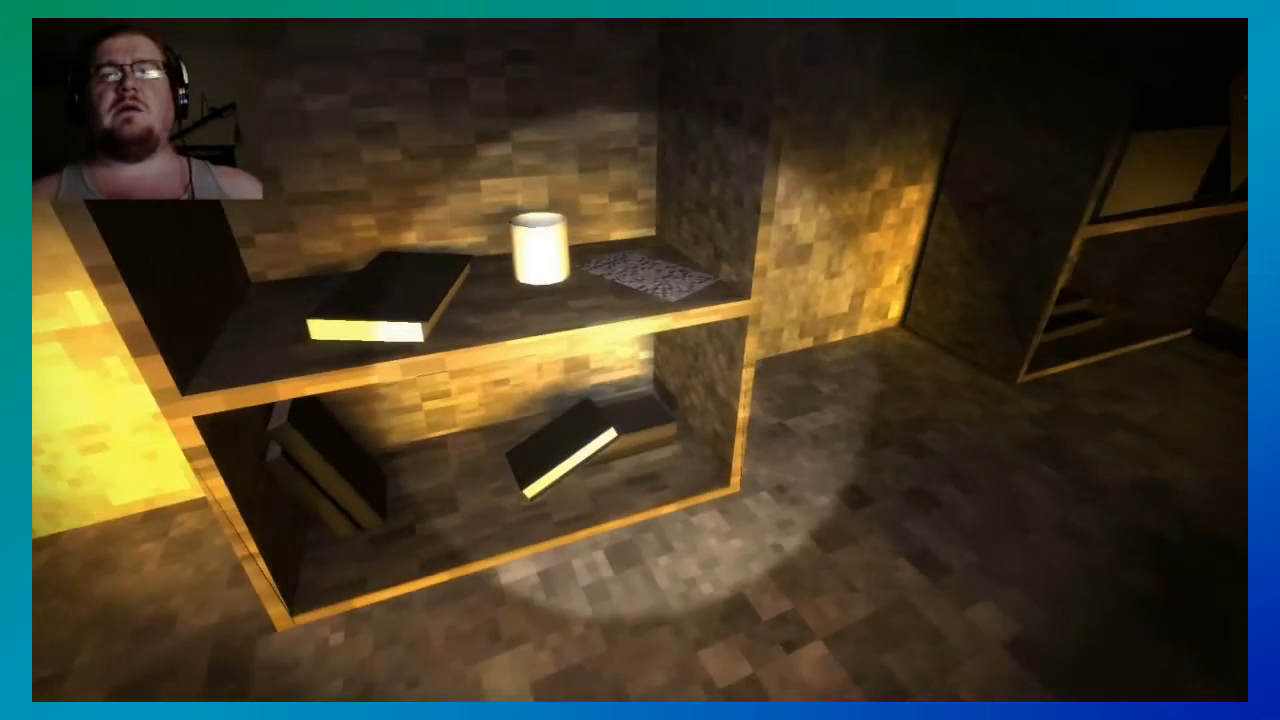
{"action": "mouse_move", "coordinate": [640, 360]}
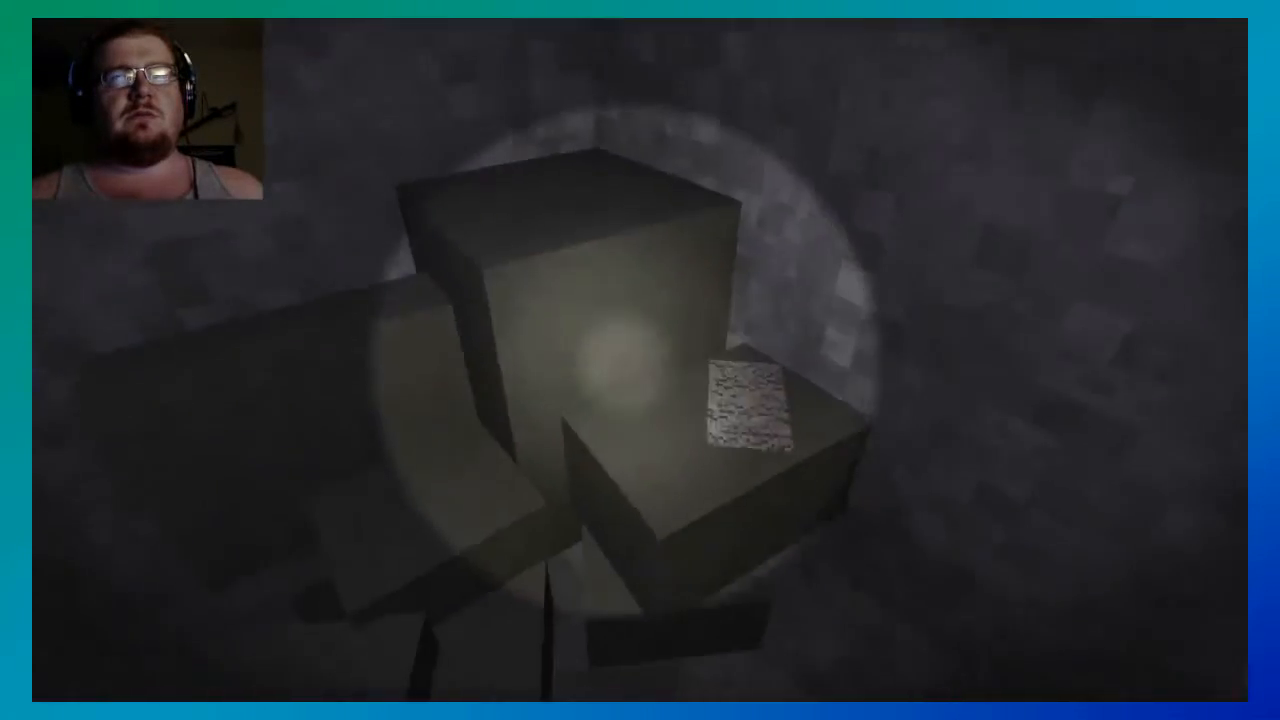
{"action": "mouse_move", "coordinate": [640, 360]}
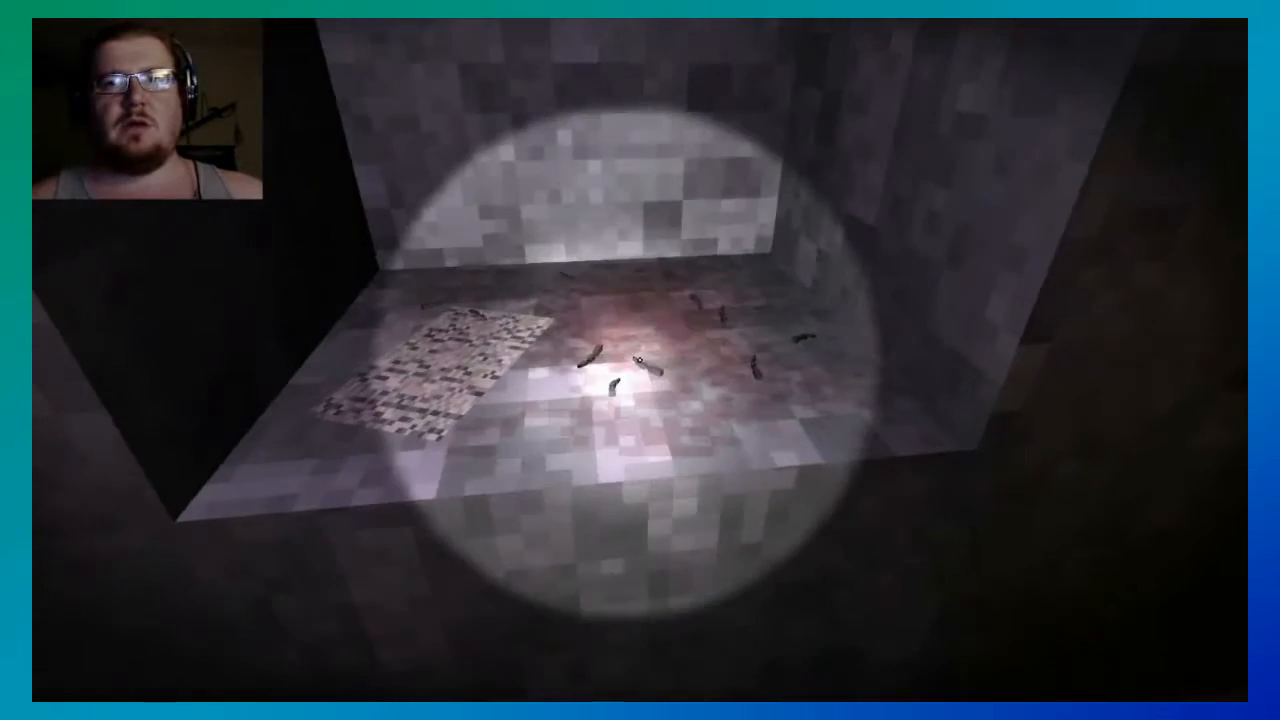
{"action": "mouse_move", "coordinate": [636, 360]}
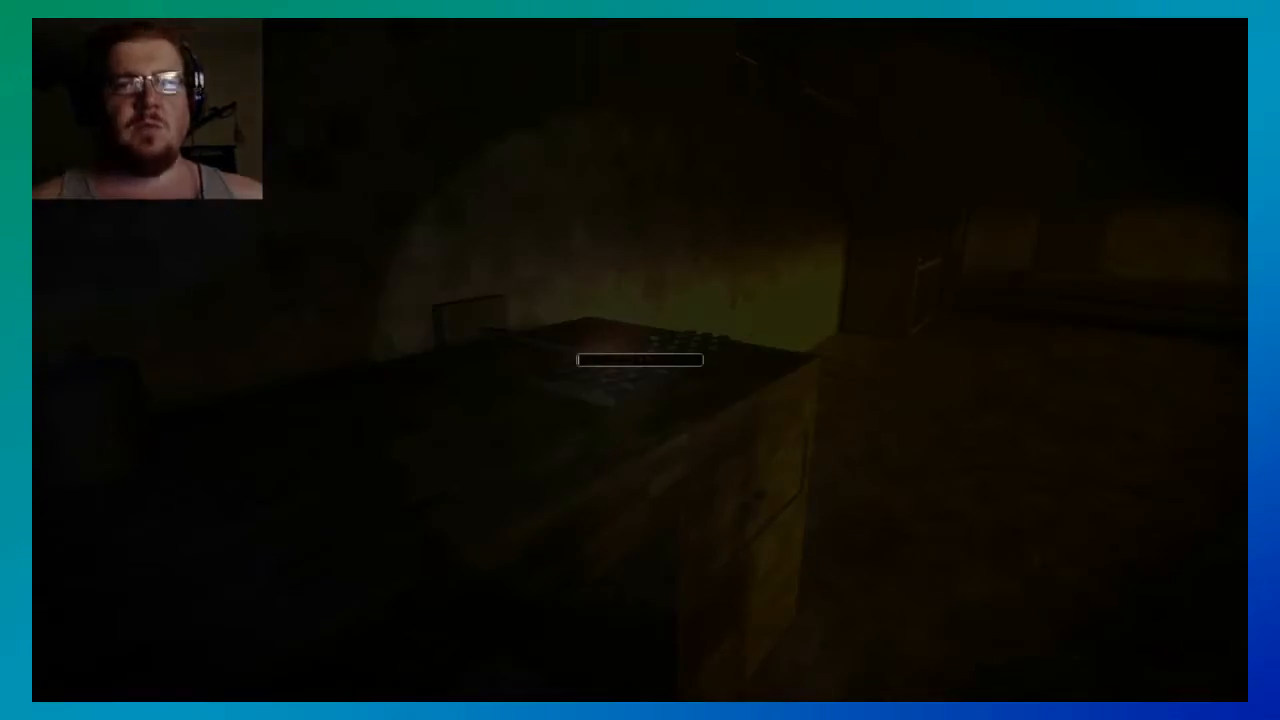
{"action": "type", "text": "freed"}
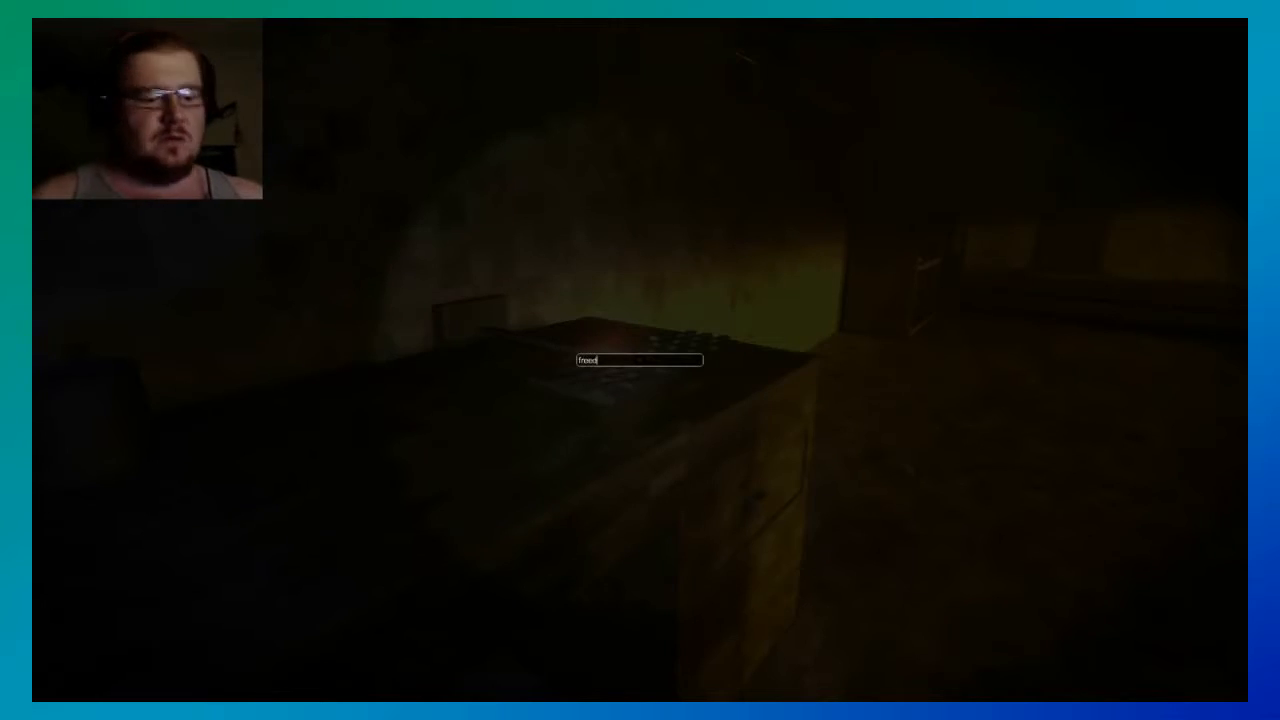